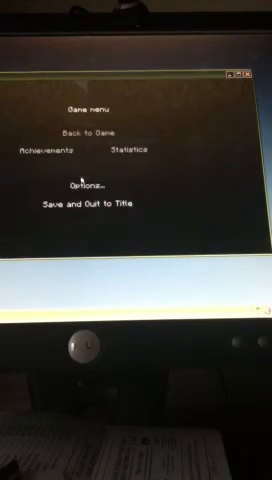
# - Review the Options screen from the pause menu, then resume playing the world
pyautogui.click(89, 188)
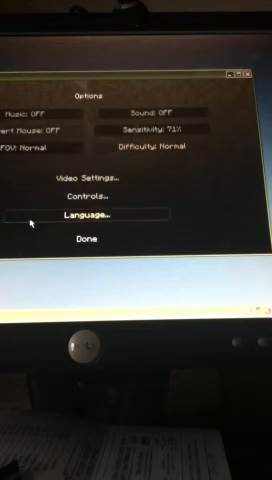
pyautogui.click(81, 242)
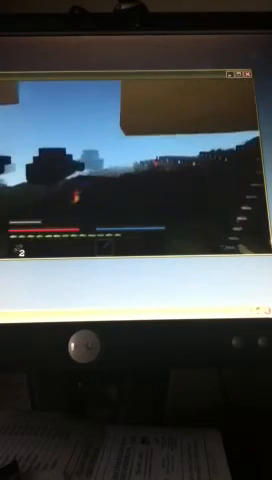